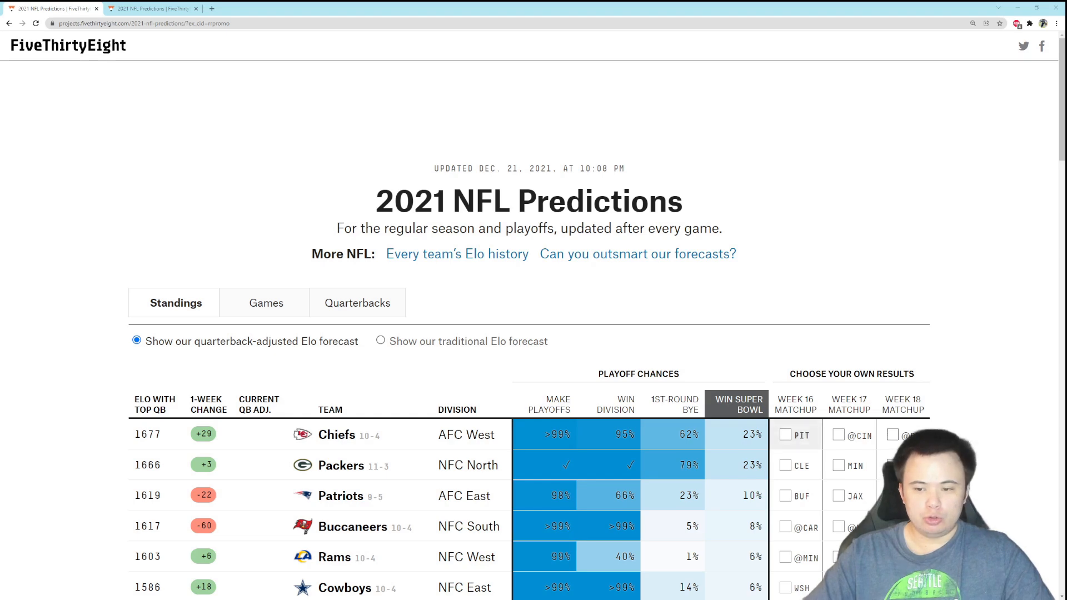
{"action": "scroll", "scroll_direction": "down", "scroll_amount": 3}
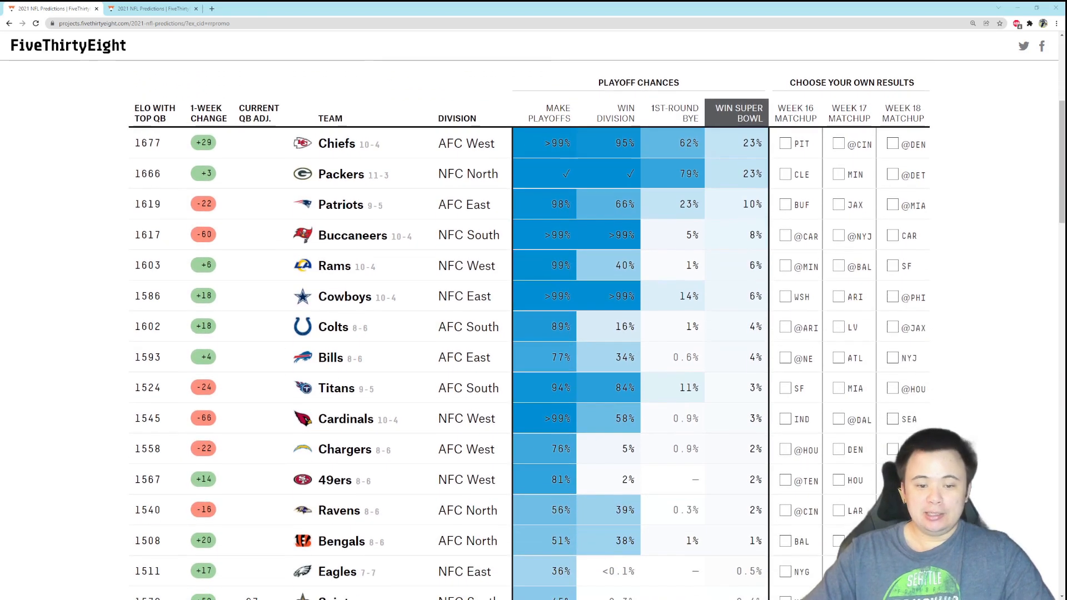
{"action": "scroll", "scroll_direction": "down", "scroll_amount": 3}
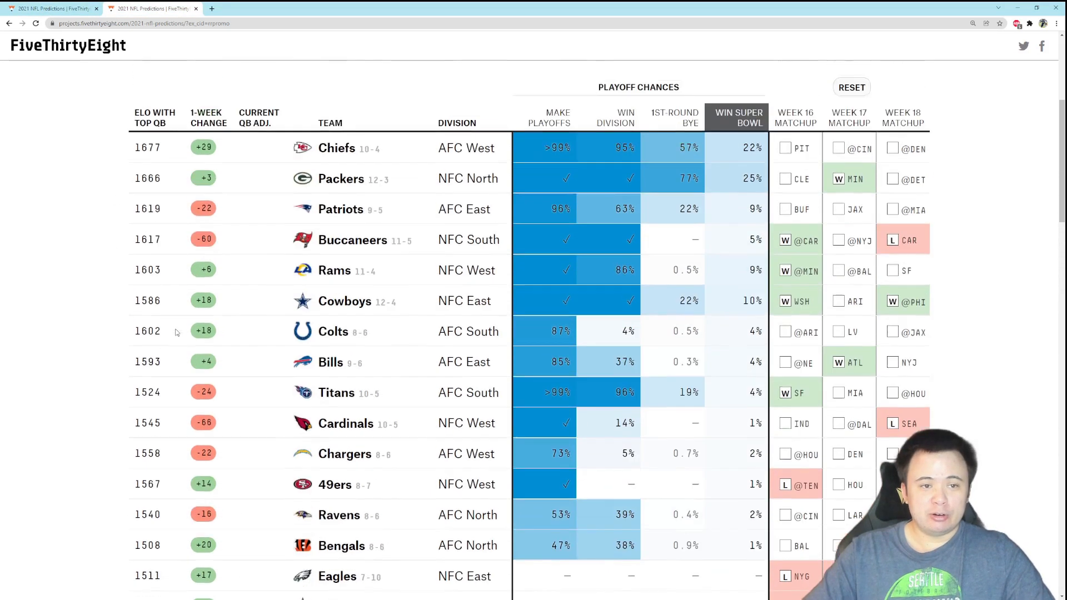
{"action": "scroll", "scroll_direction": "down", "scroll_amount": 3}
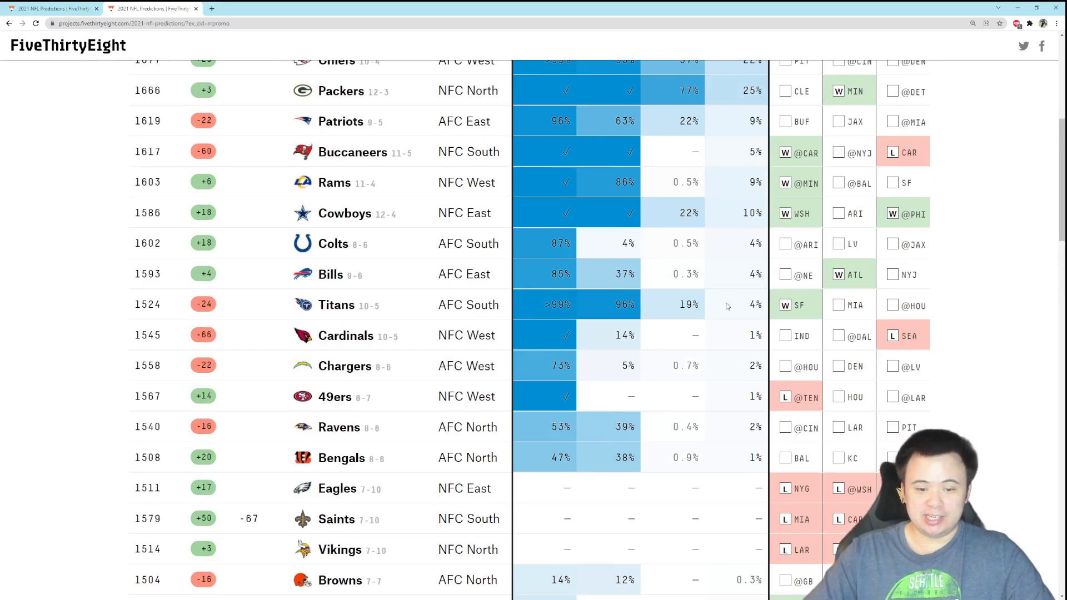
{"action": "scroll", "scroll_direction": "down", "scroll_amount": 3}
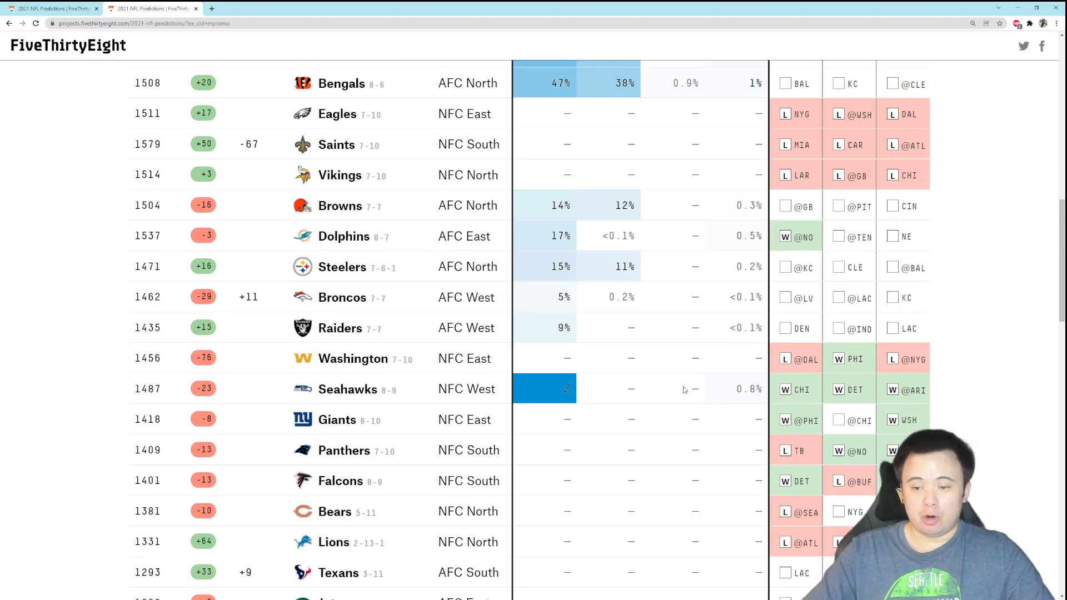
{"action": "mouse_move", "coordinate": [754, 413]}
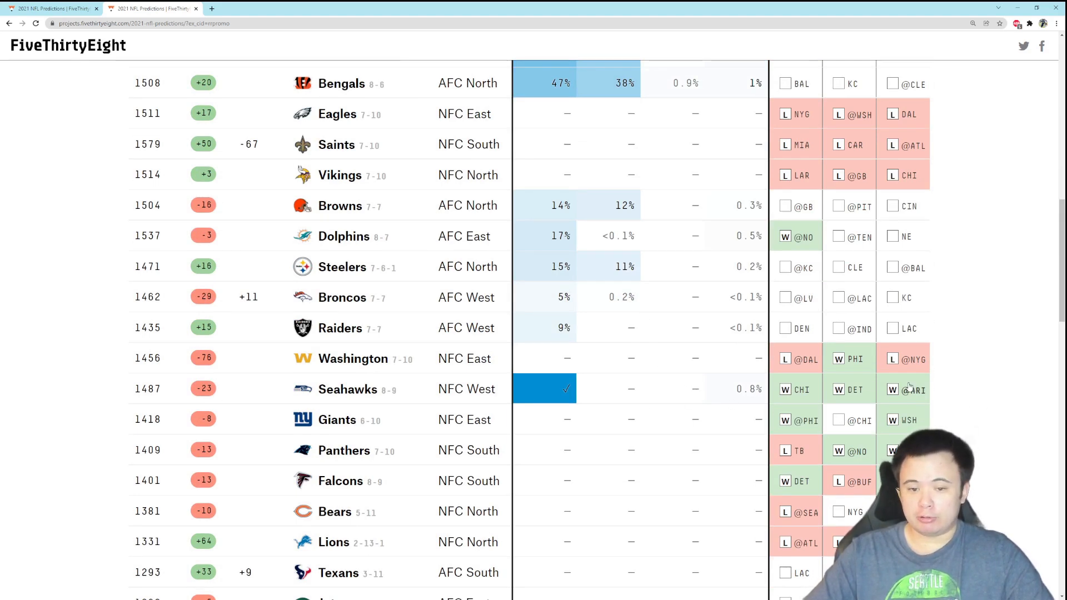
{"action": "scroll", "scroll_direction": "up", "scroll_amount": 3}
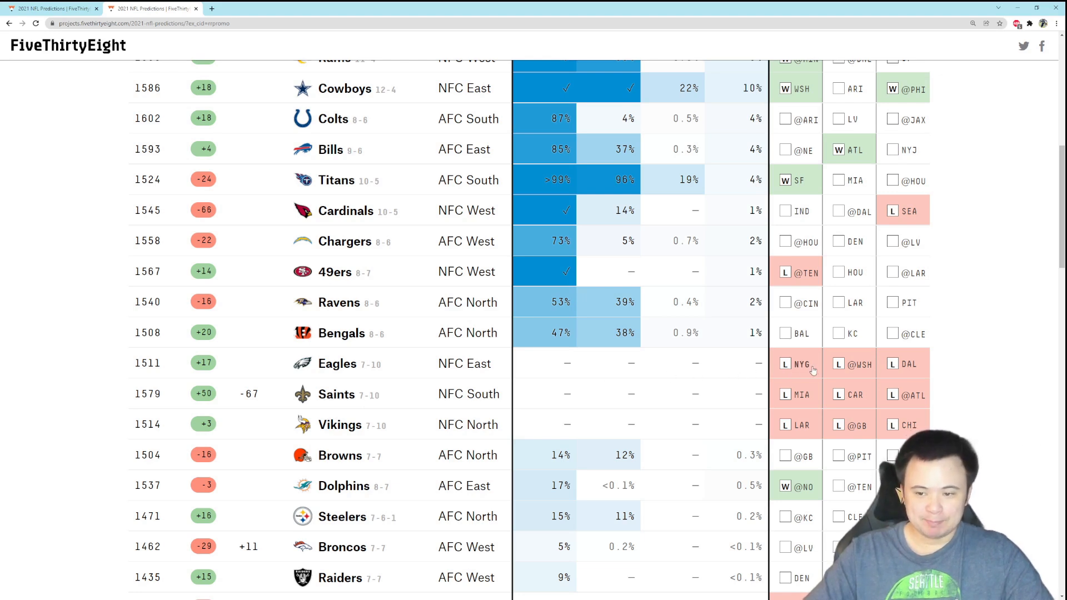
{"action": "mouse_move", "coordinate": [776, 394]}
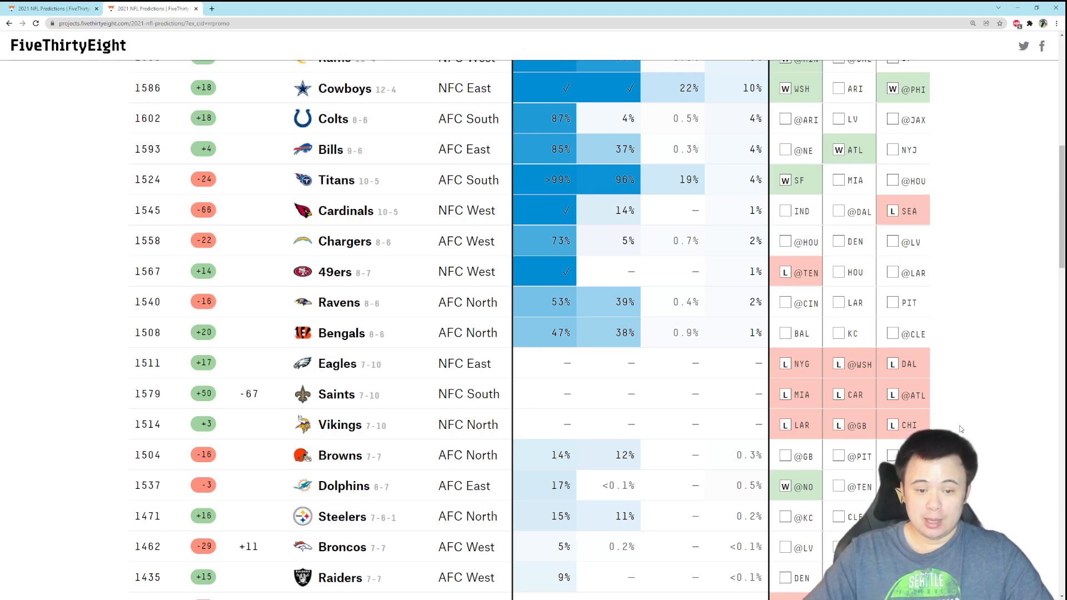
{"action": "scroll", "scroll_direction": "down", "scroll_amount": 3}
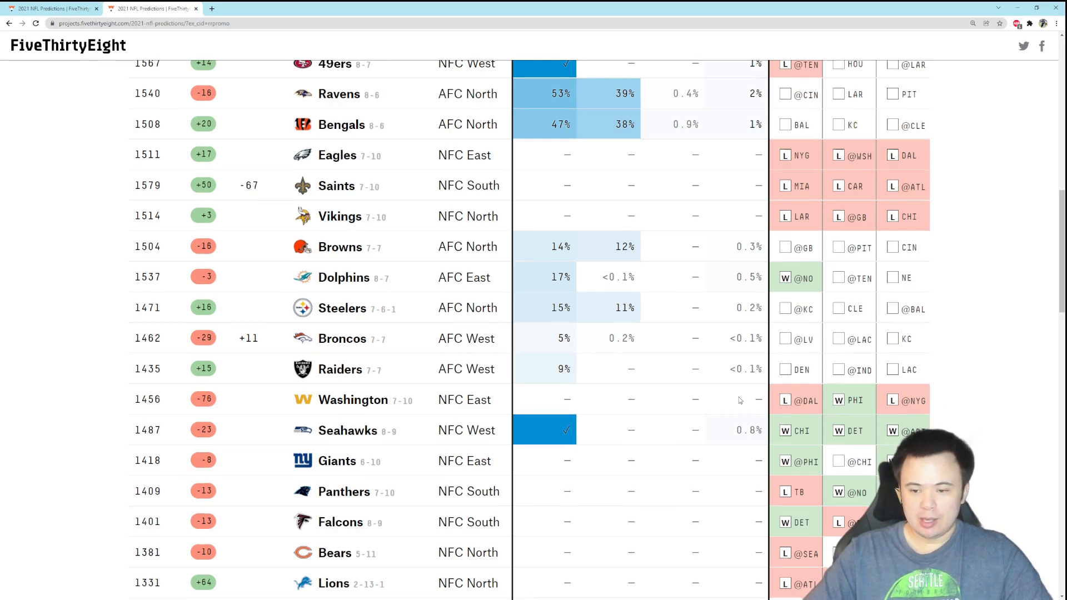
{"action": "scroll", "scroll_direction": "down", "scroll_amount": 3}
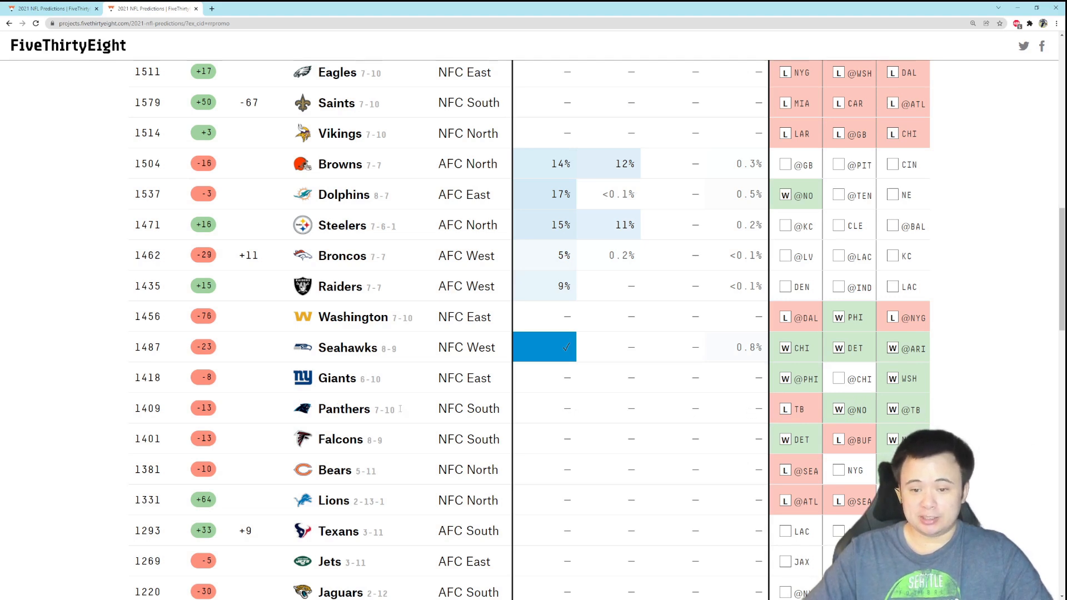
{"action": "mouse_move", "coordinate": [961, 420]}
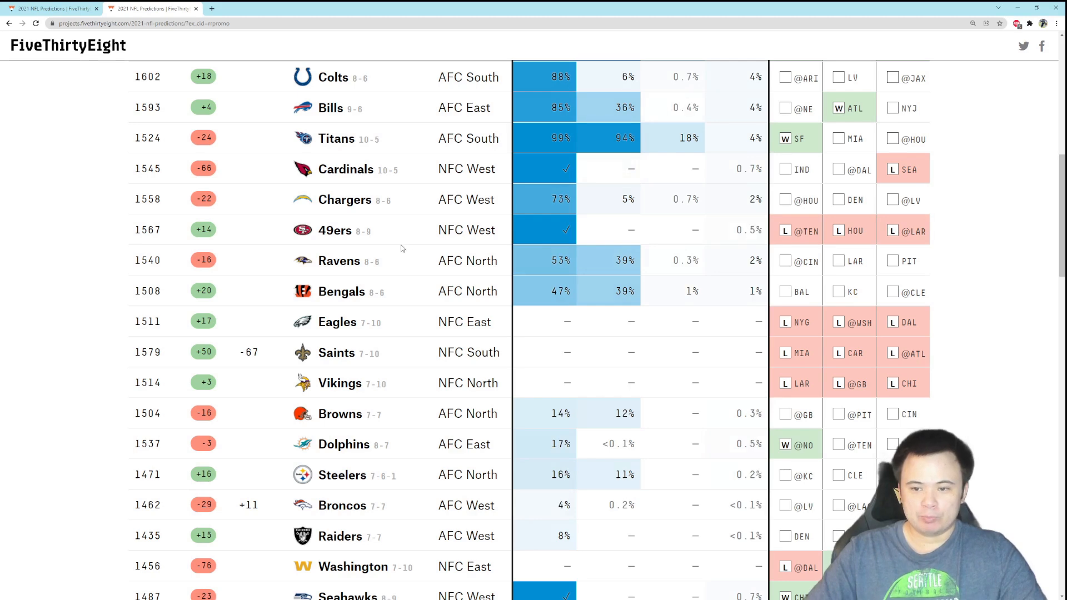
{"action": "scroll", "scroll_direction": "down", "scroll_amount": 3}
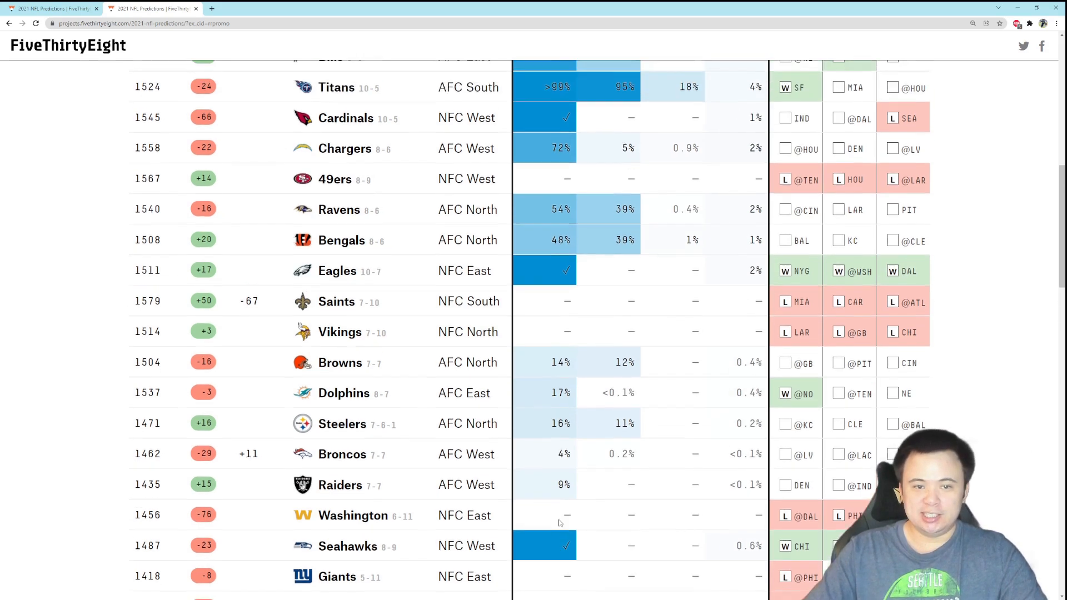
{"action": "scroll", "scroll_direction": "down", "scroll_amount": 3}
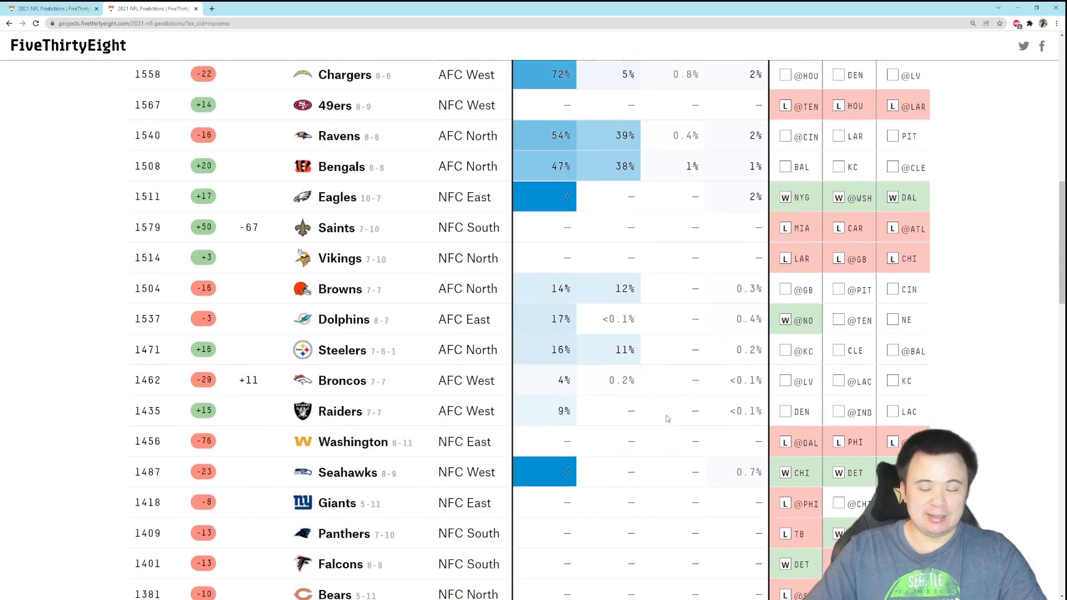
{"action": "scroll", "scroll_direction": "down", "scroll_amount": 3}
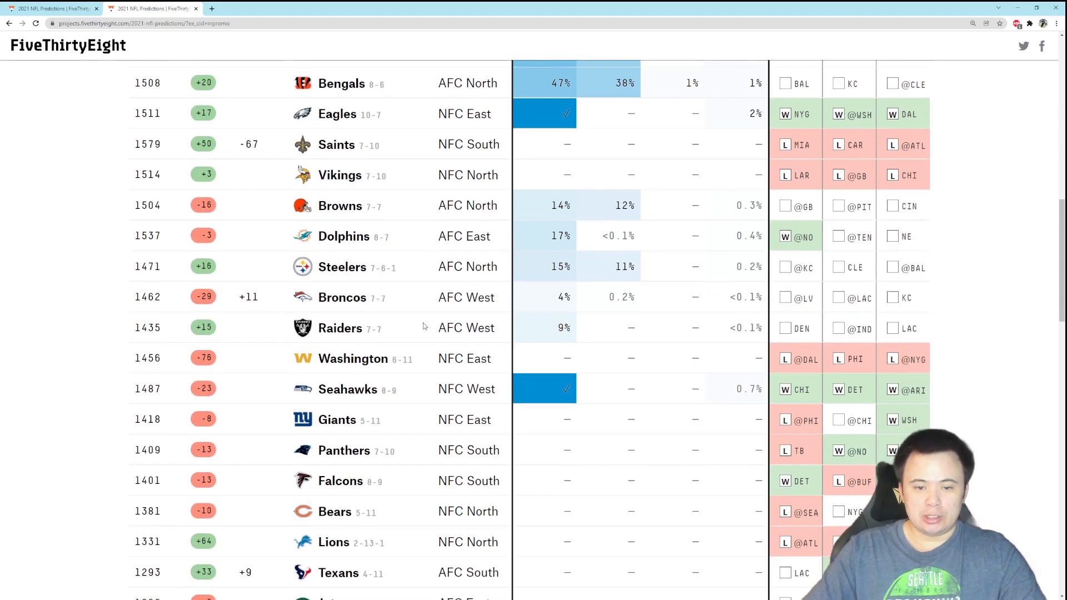
{"action": "scroll", "scroll_direction": "down", "scroll_amount": 3}
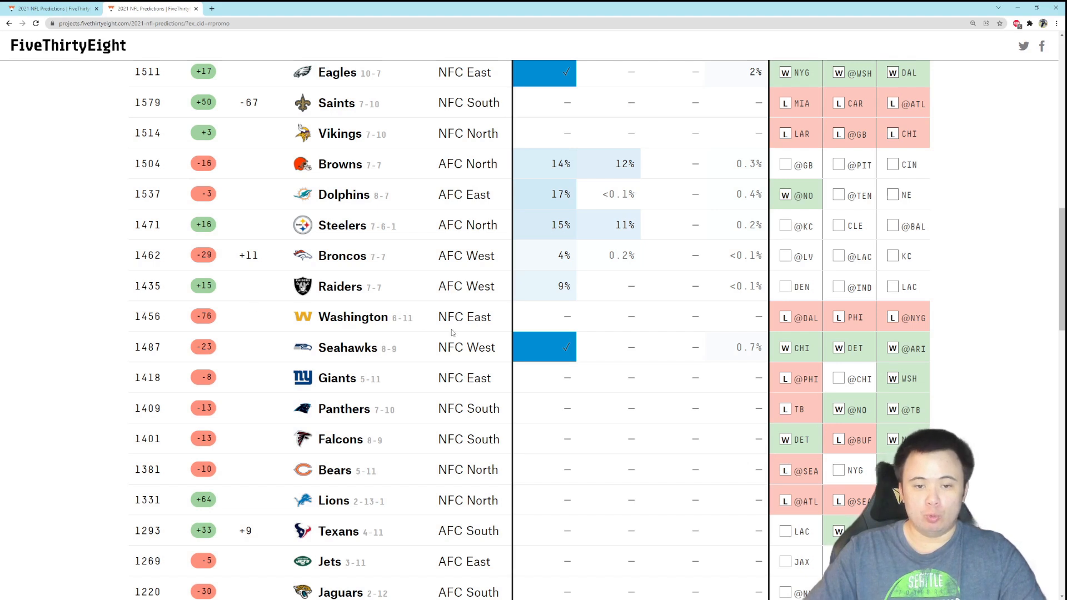
{"action": "mouse_move", "coordinate": [249, 299]}
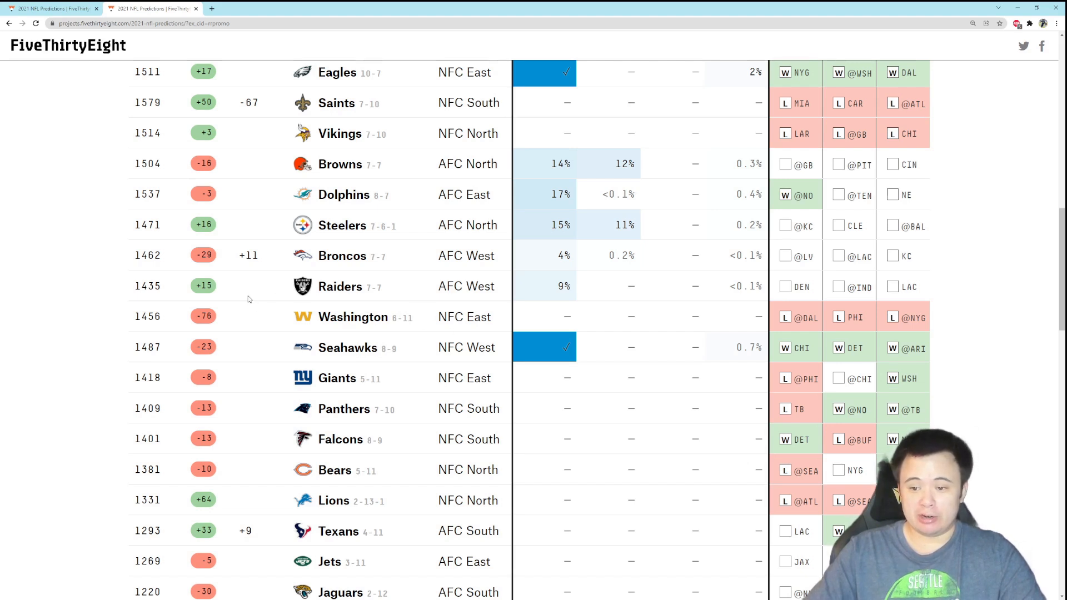
{"action": "mouse_move", "coordinate": [332, 422]}
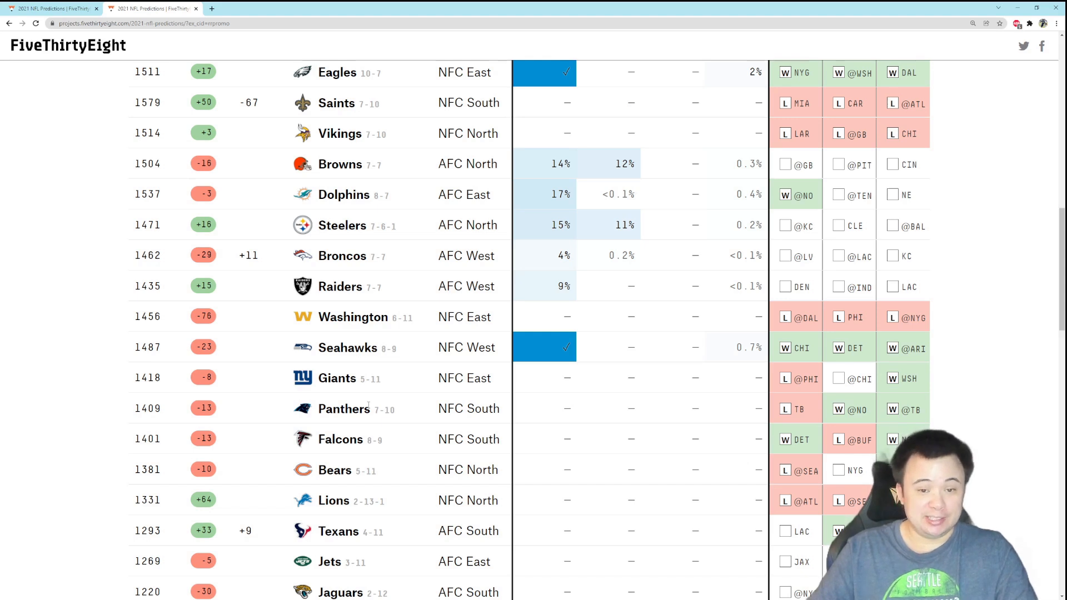
{"action": "mouse_move", "coordinate": [163, 319]}
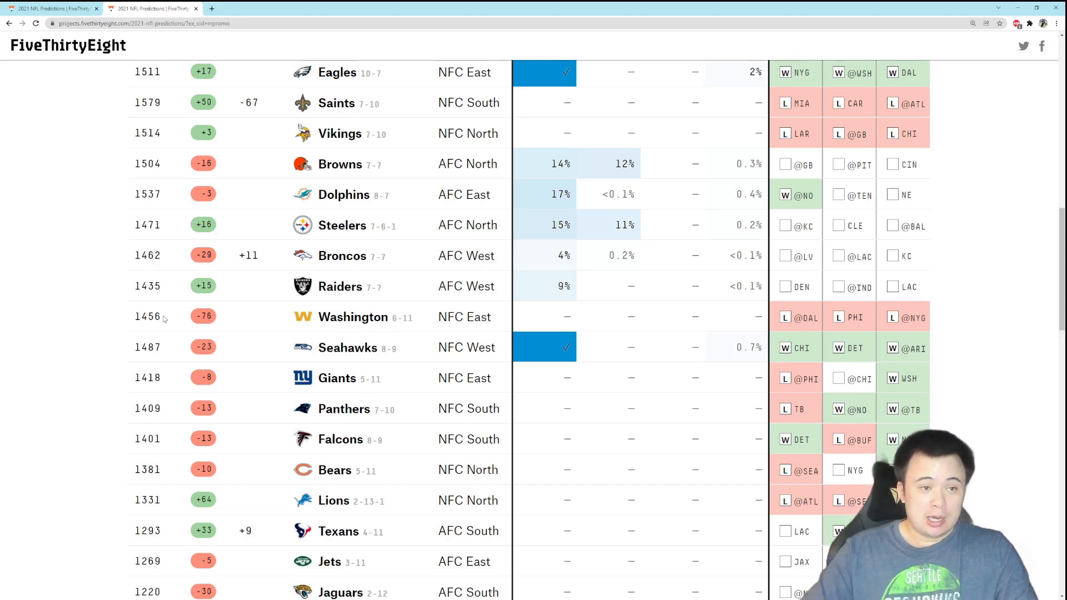
{"action": "scroll", "scroll_direction": "up", "scroll_amount": 3}
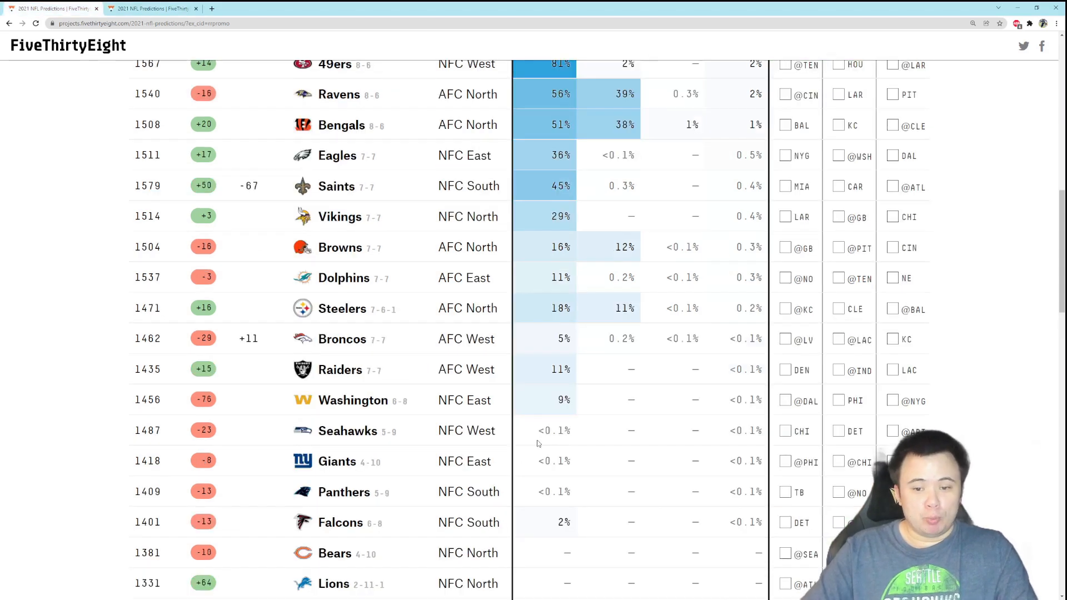
{"action": "mouse_move", "coordinate": [580, 440]}
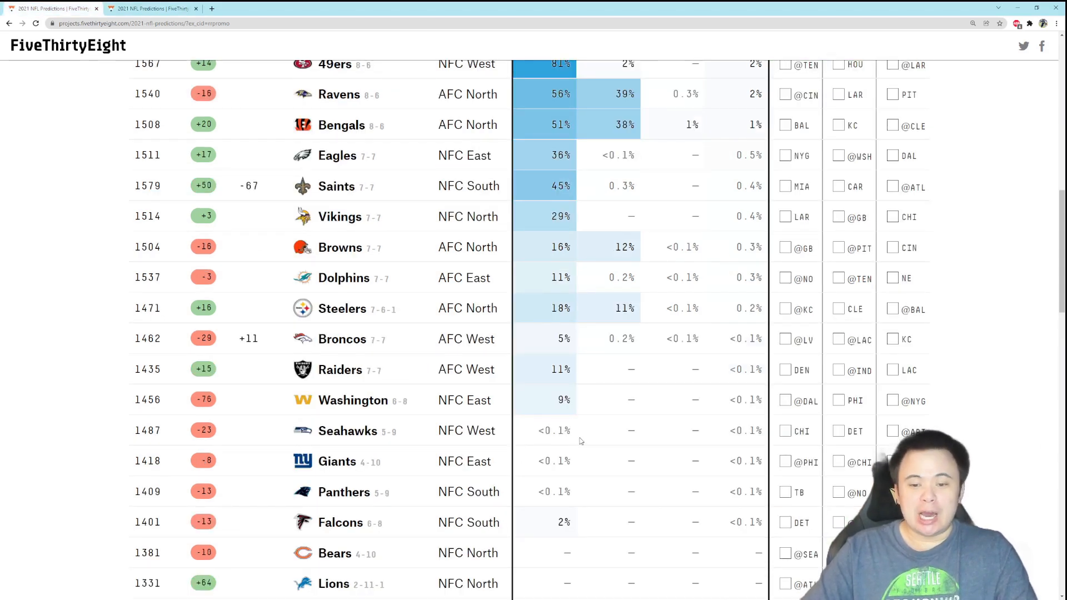
{"action": "mouse_move", "coordinate": [578, 452]}
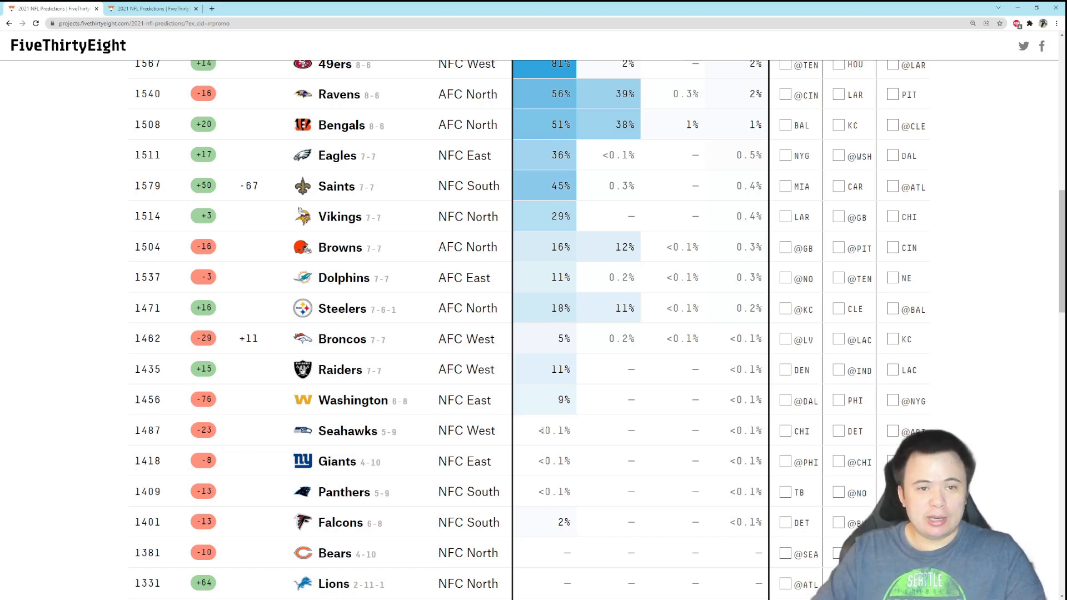
{"action": "mouse_move", "coordinate": [411, 185]}
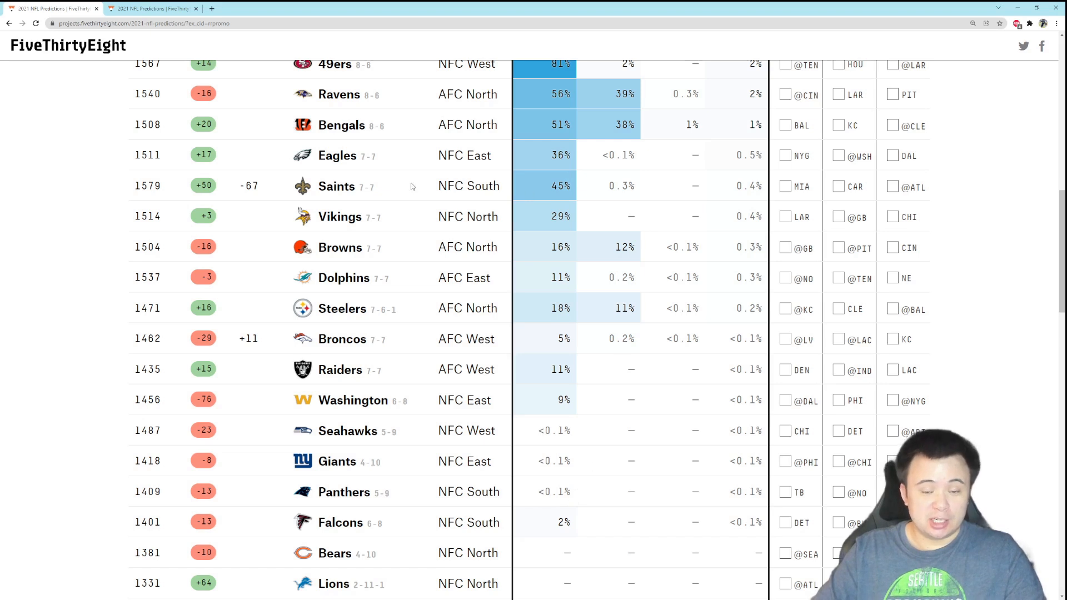